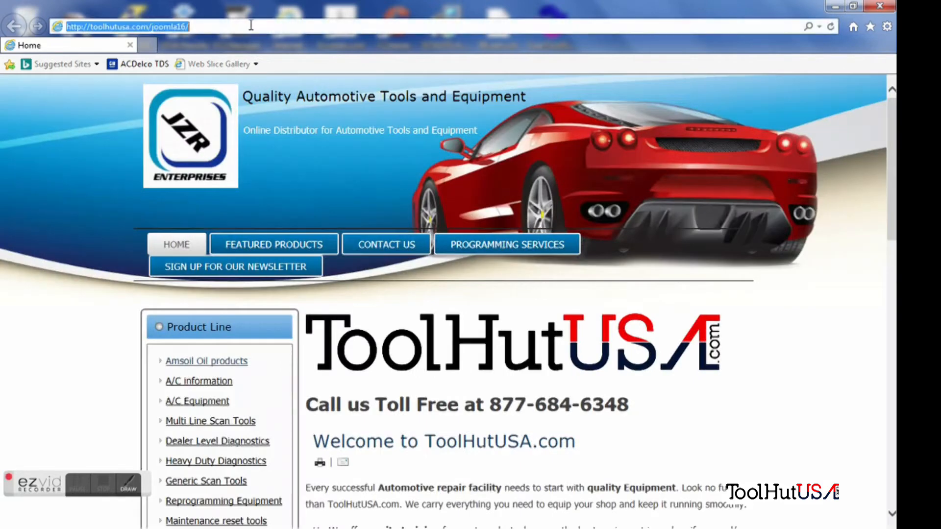
Step: Log into bmwtechinfo.com, ending the earlier session and agreeing to the disclaimer
type("www.bmwtechinfo.com/")
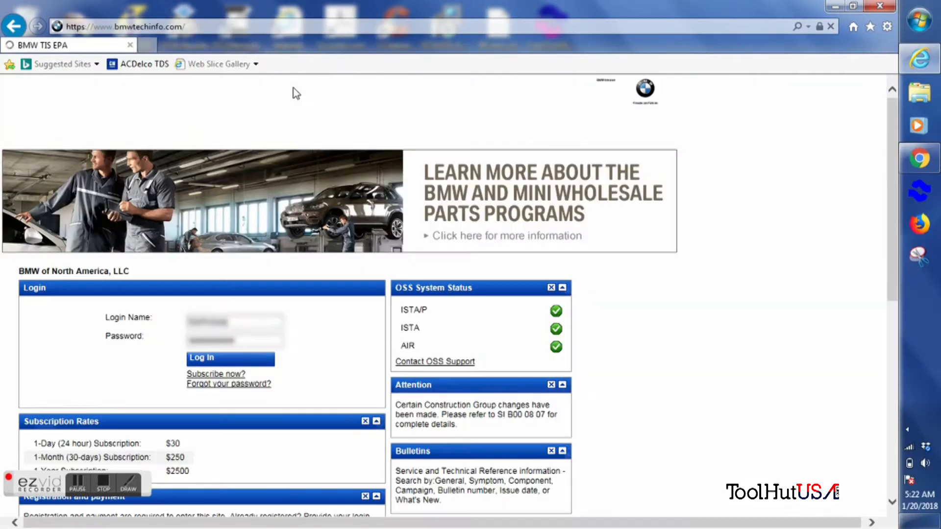
left_click(230, 358)
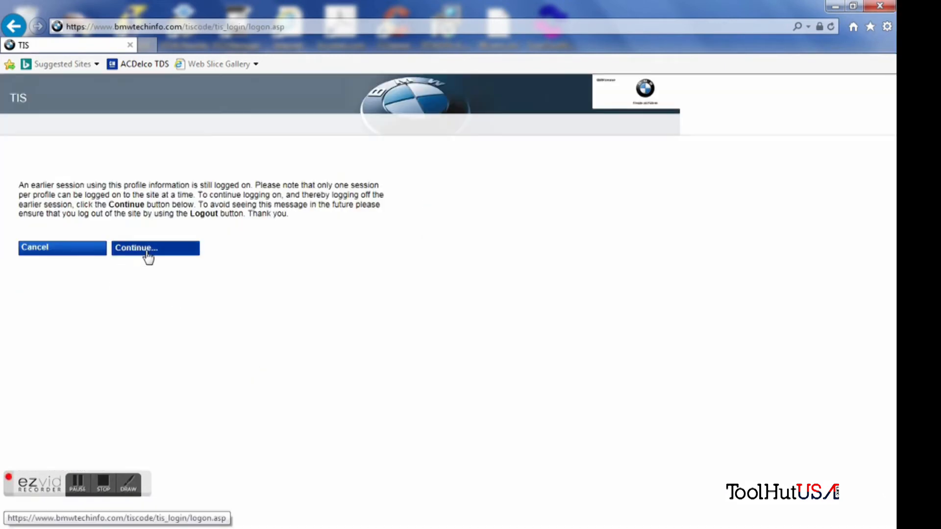
left_click(153, 248)
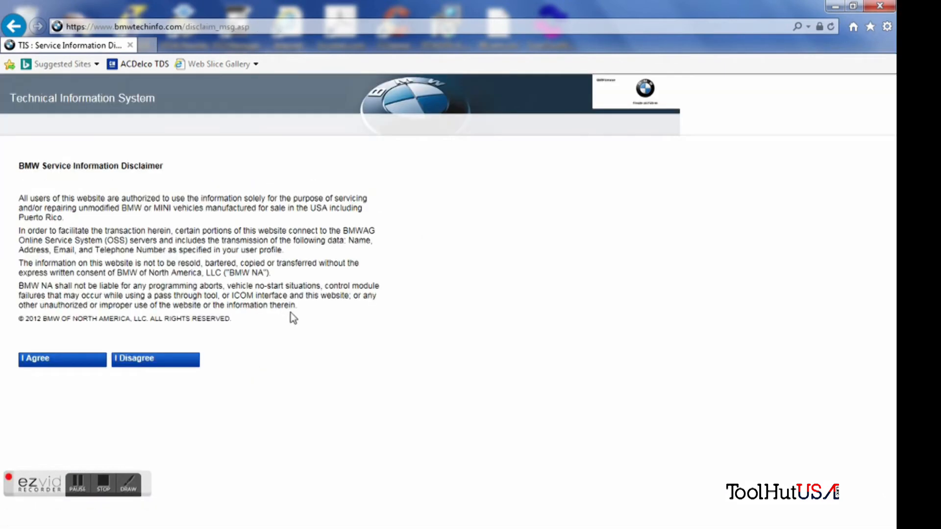
left_click(62, 358)
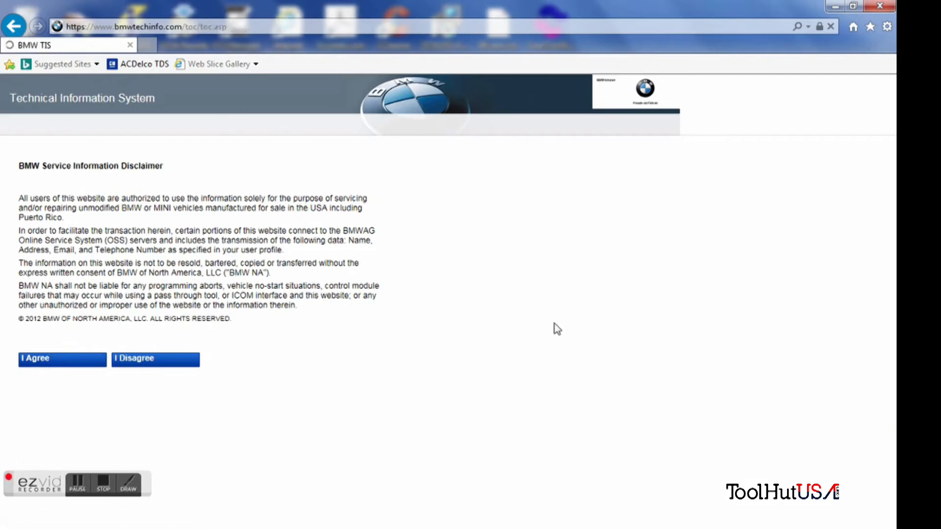
left_click(62, 359)
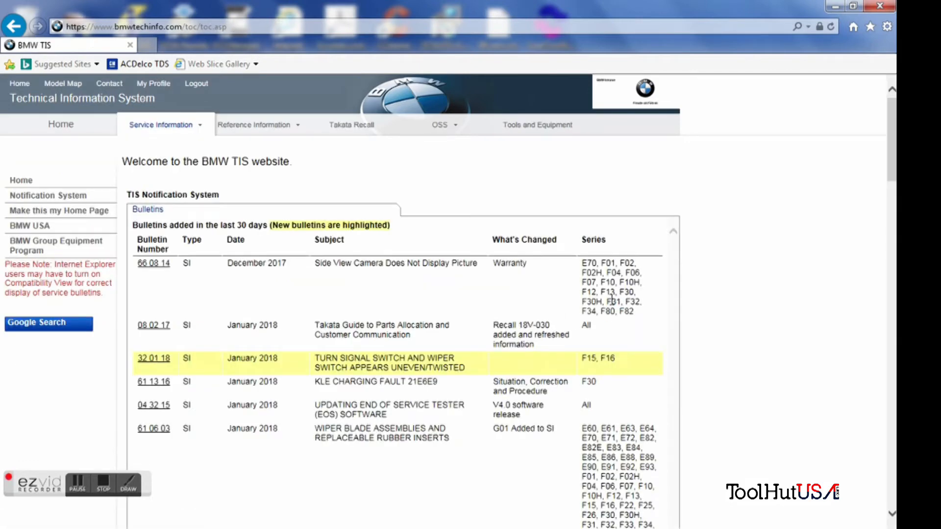
mouse_move(626, 224)
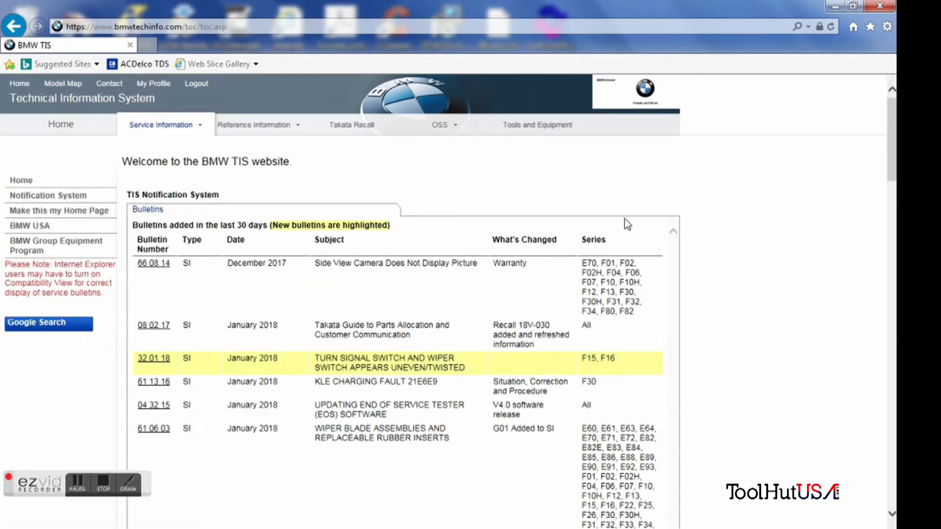
Step: Launch ISTA/P from the OSS start page, allowing the Java application to run
left_click(441, 125)
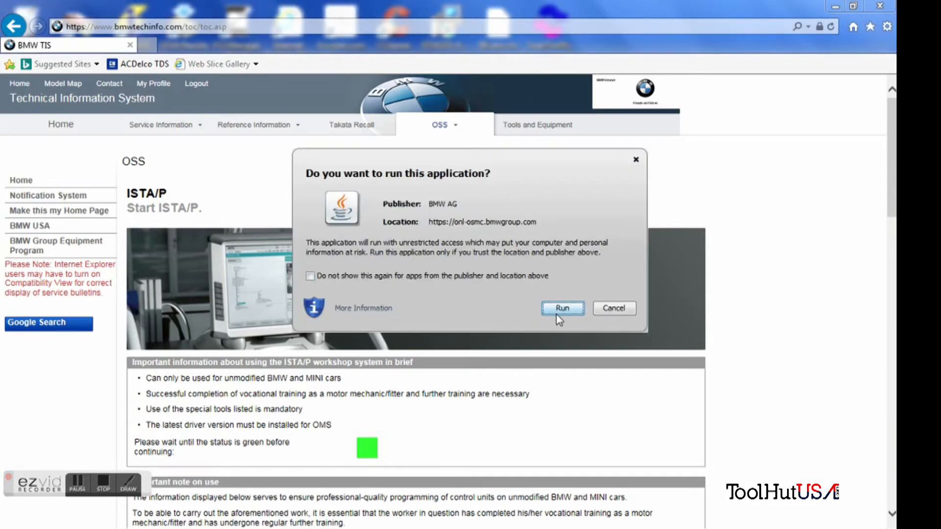
left_click(561, 307)
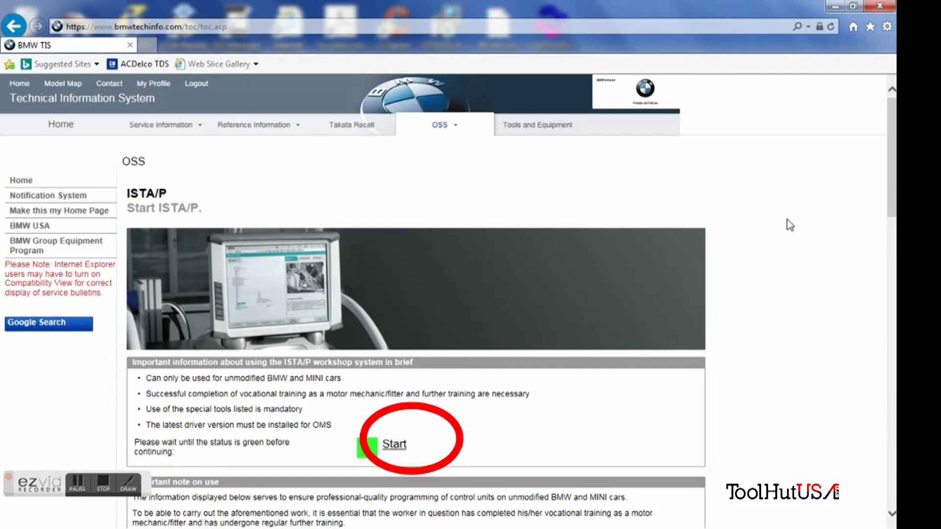
left_click(393, 443)
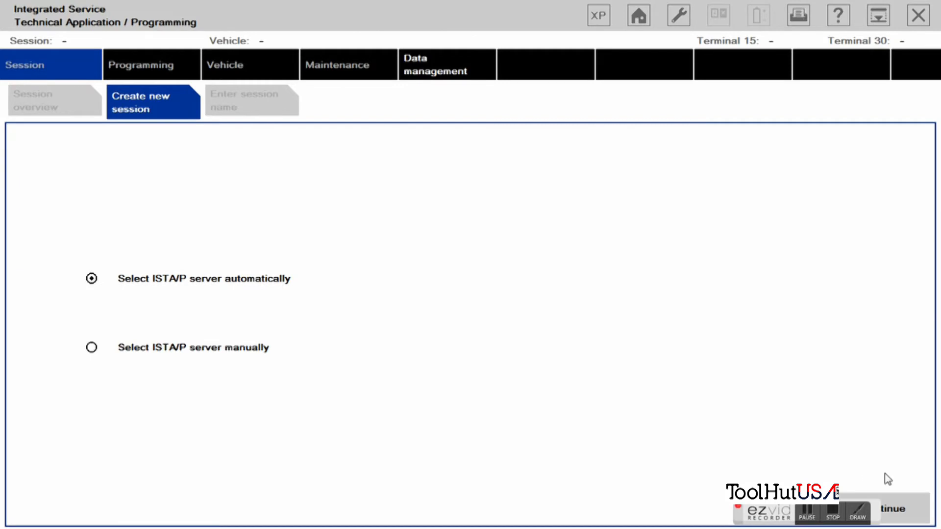
Step: Keep automatic server selection and connect to the Blue Streak Electronics Inc VCI
left_click(892, 508)
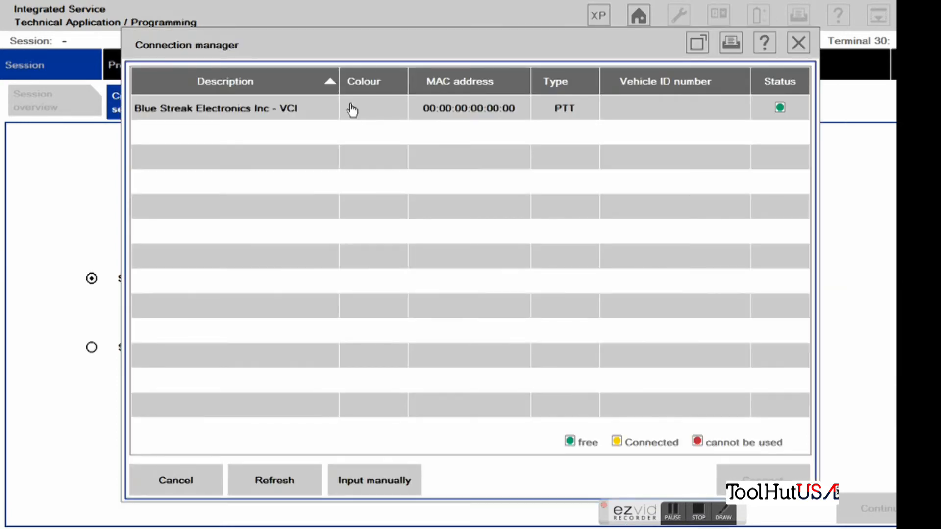
left_click(224, 107)
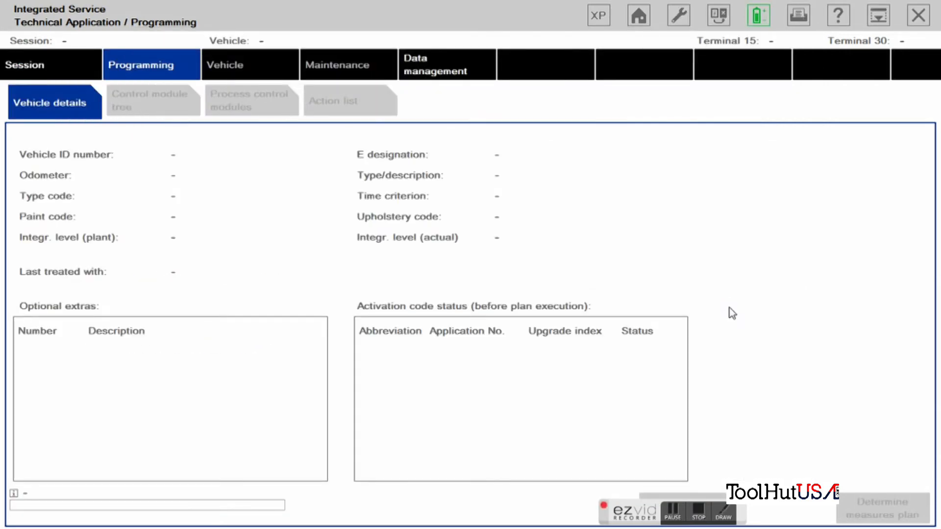
mouse_move(682, 422)
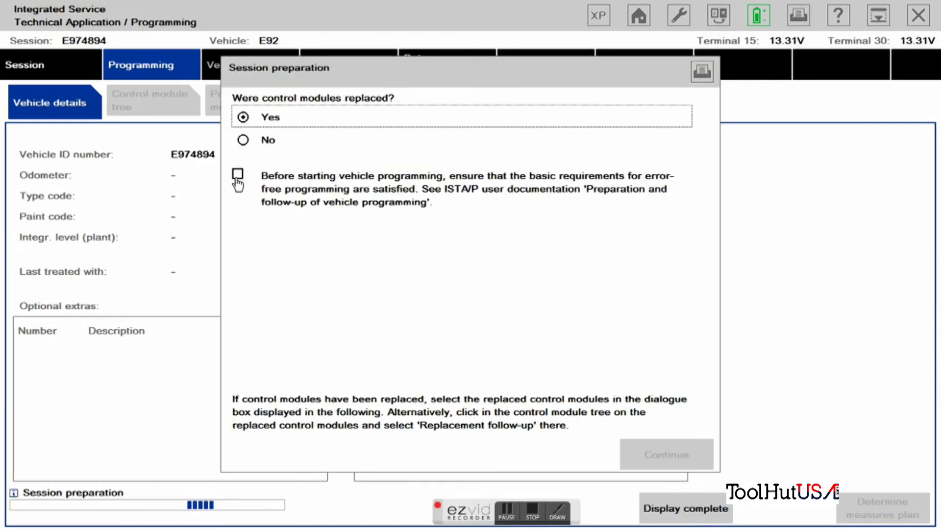
Step: Mark RDC and KOMBI as replaced modules, then determine the measures plan
left_click(666, 454)
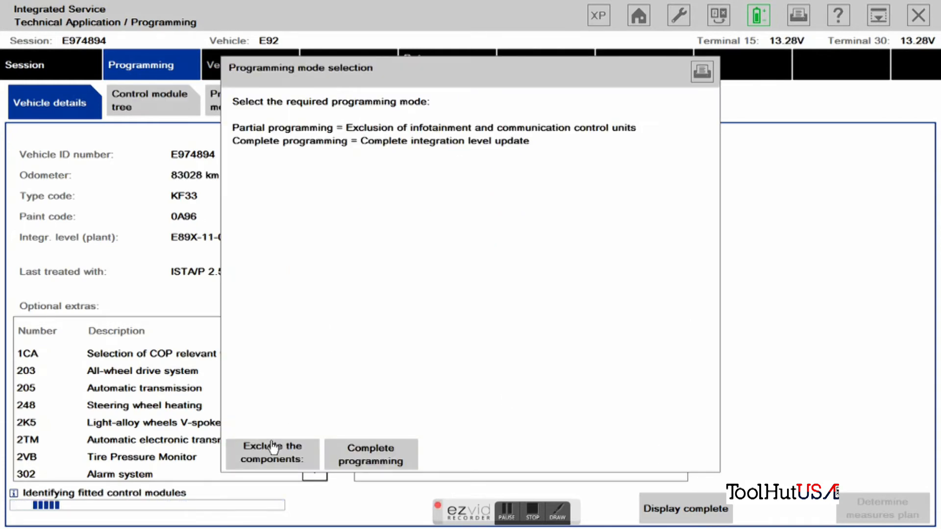
left_click(272, 453)
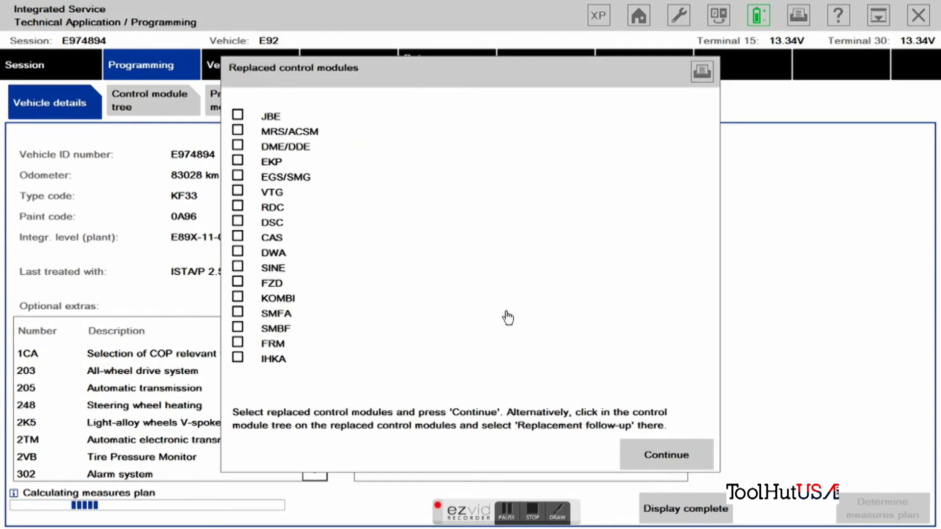
mouse_move(478, 286)
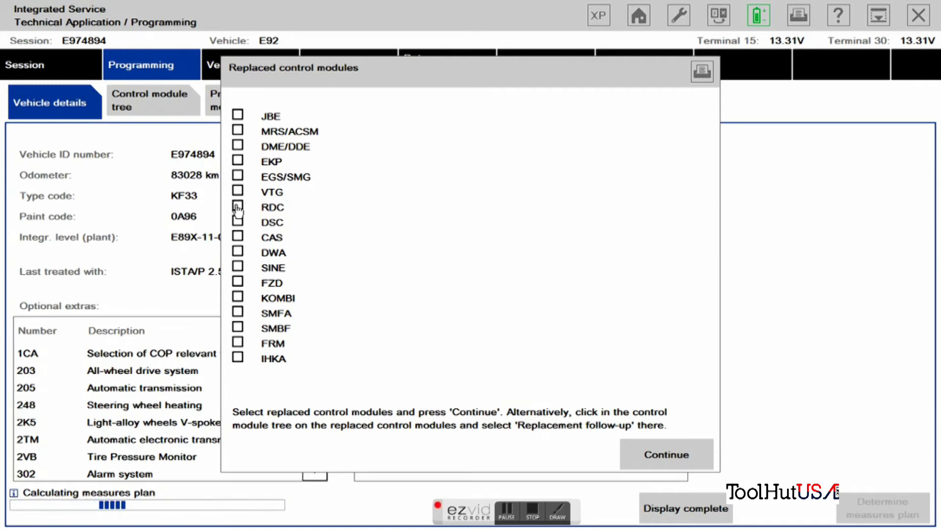
left_click(238, 207)
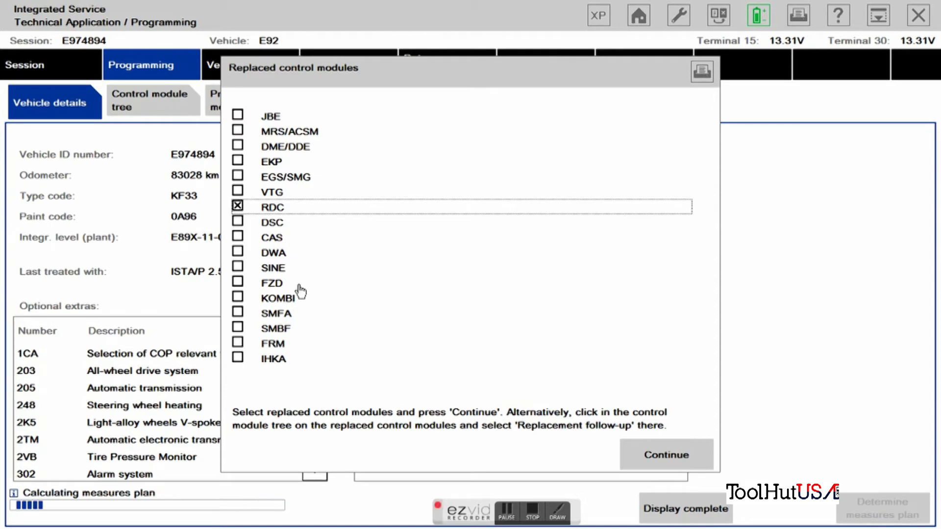
left_click(238, 297)
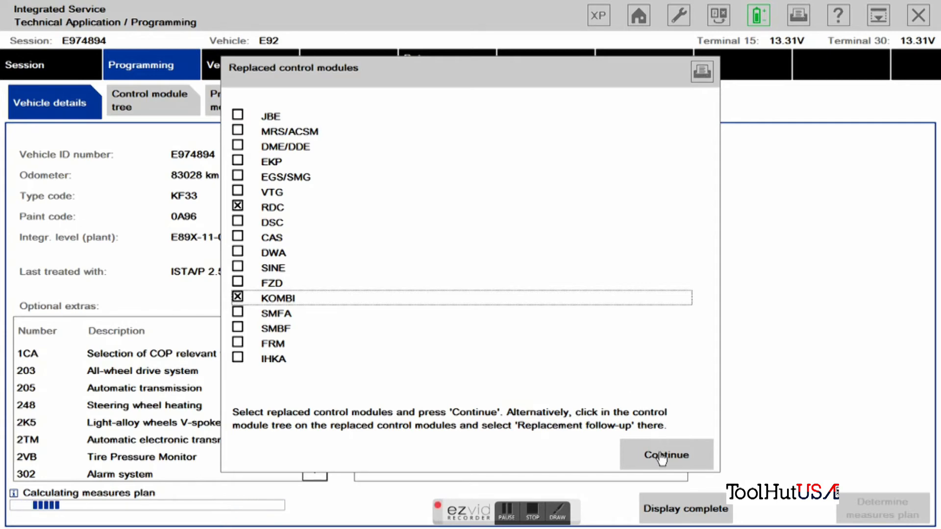
left_click(665, 454)
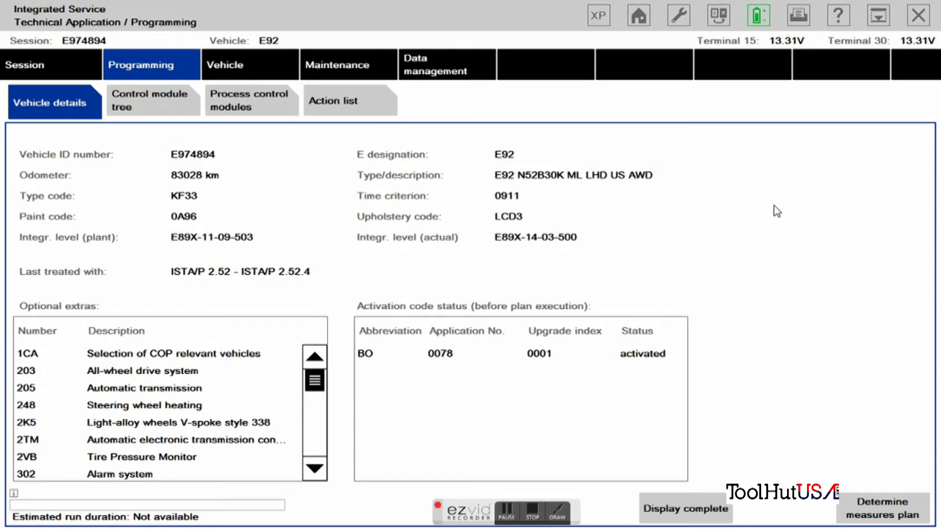
mouse_move(860, 434)
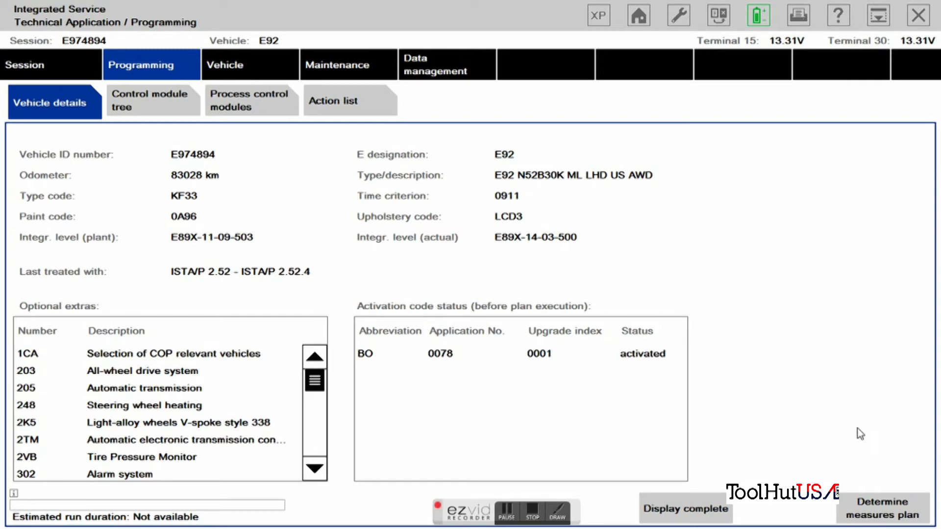
left_click(880, 508)
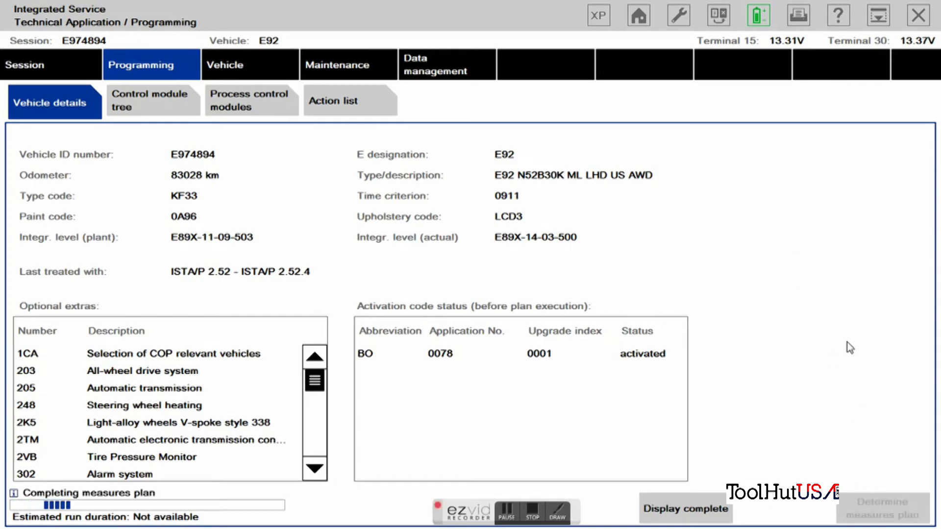
Step: Display the complete measures plan and scroll through all its actions
left_click(684, 509)
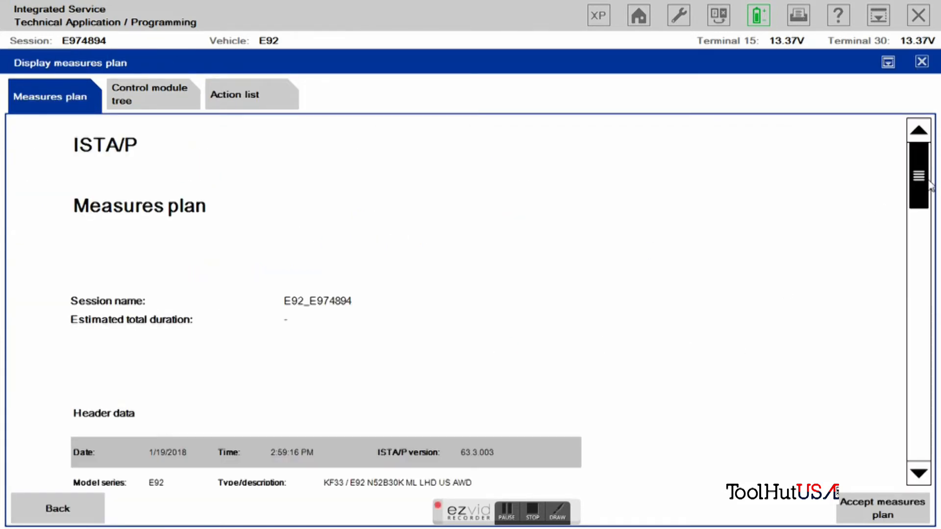
scroll("down", 3)
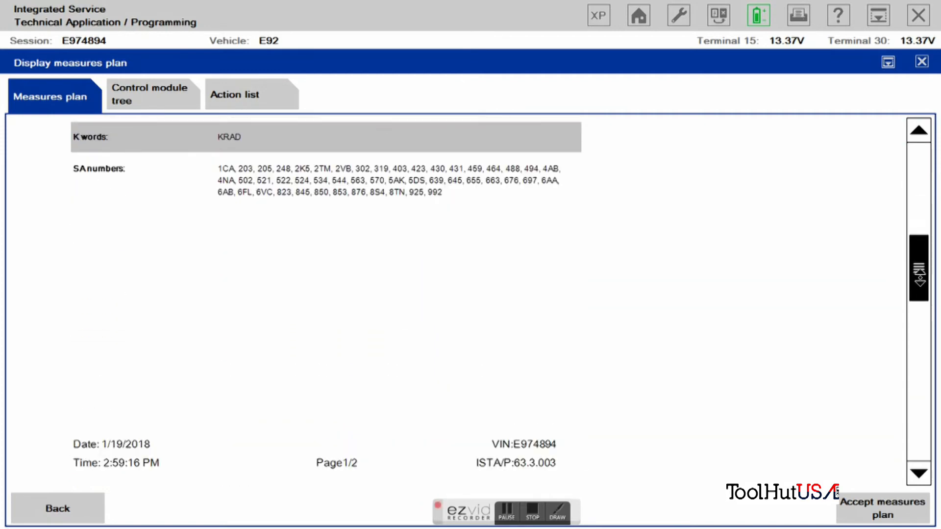
scroll("down", 3)
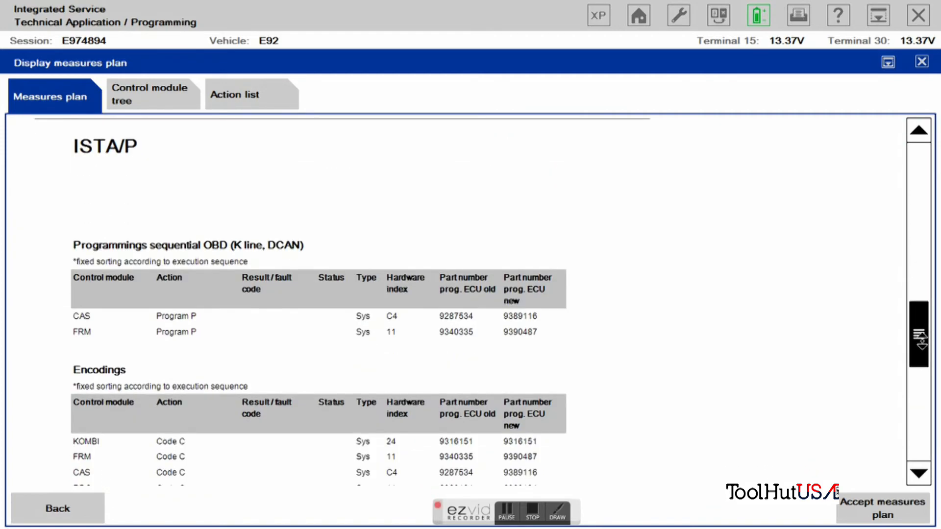
scroll("down", 3)
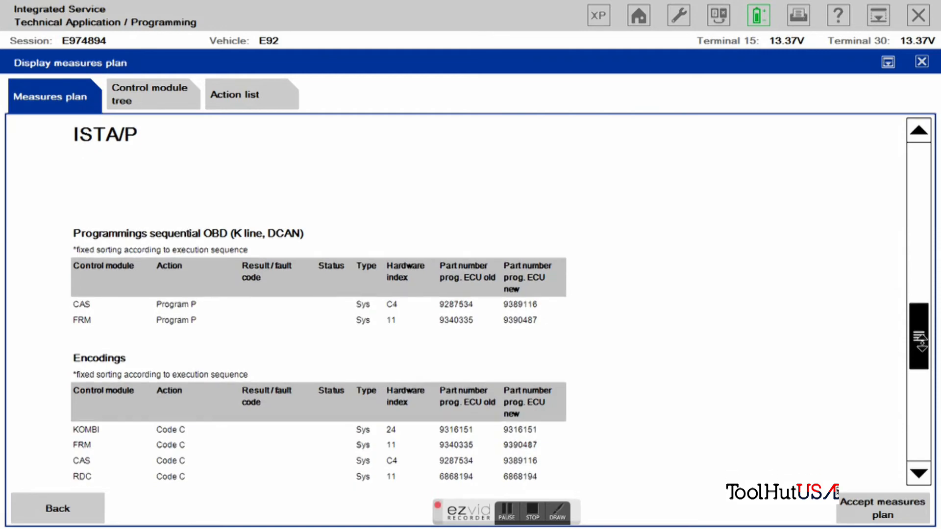
scroll("down", 3)
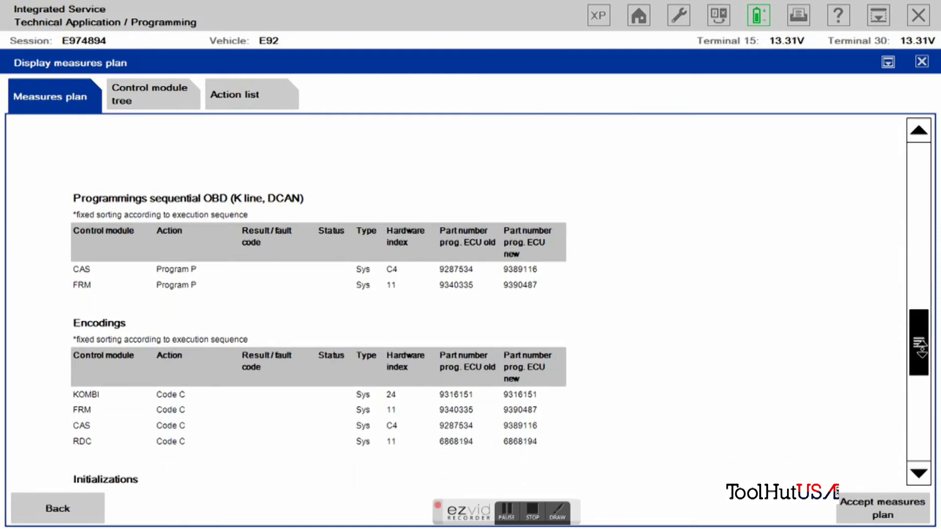
scroll("down", 3)
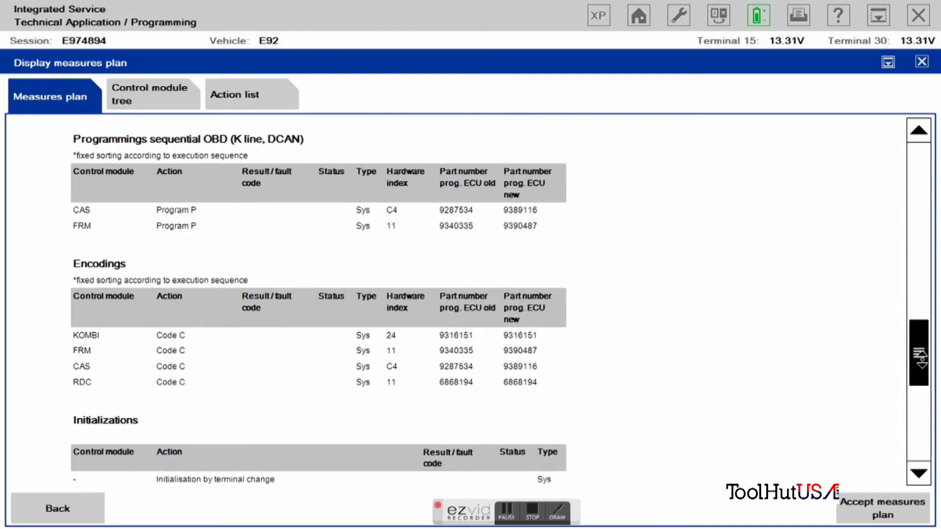
scroll("down", 3)
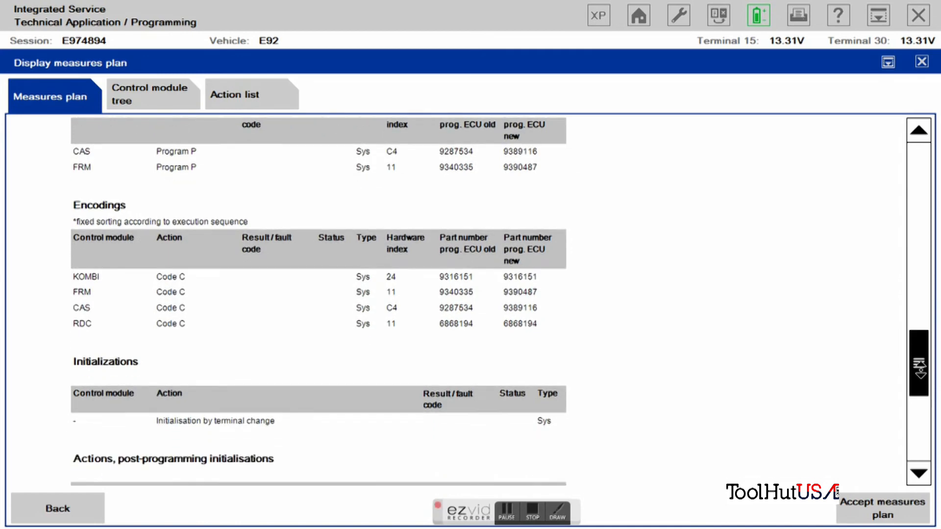
scroll("down", 3)
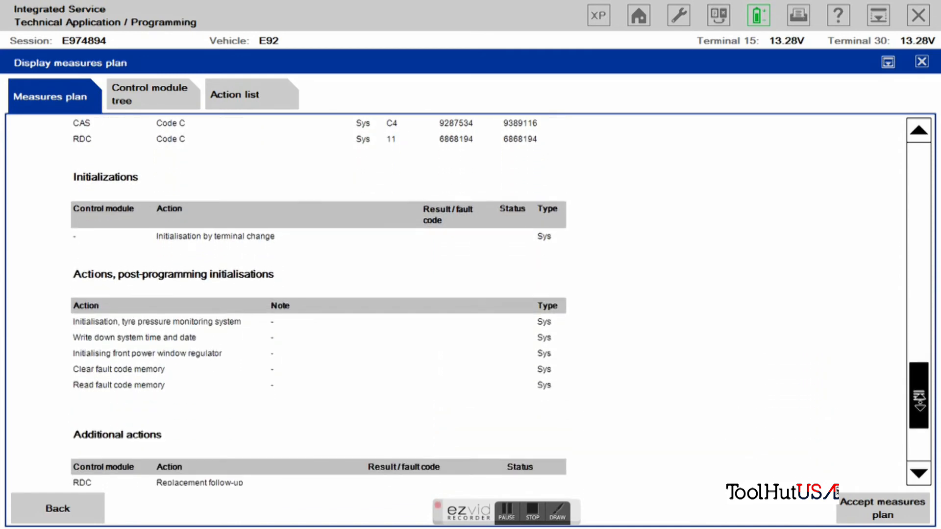
scroll("down", 3)
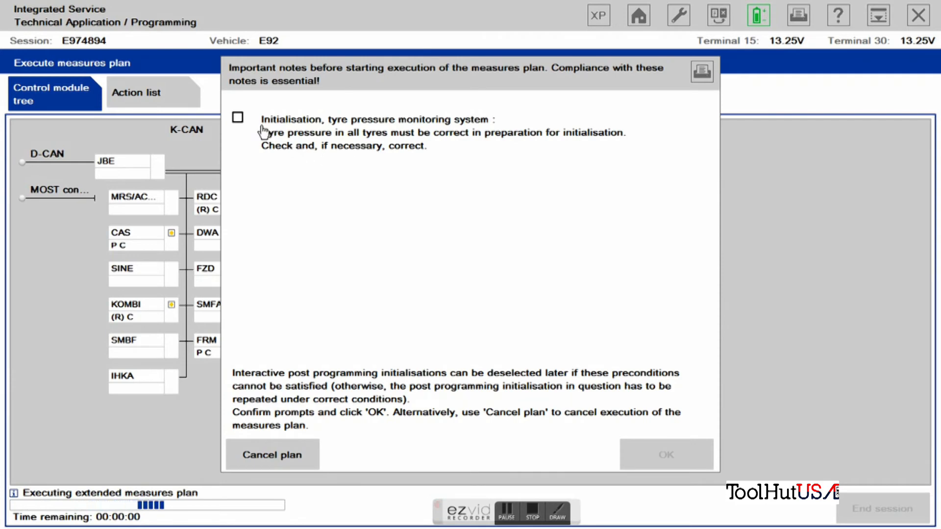
Step: Tick the tyre pressure monitoring note and confirm with OK
left_click(237, 118)
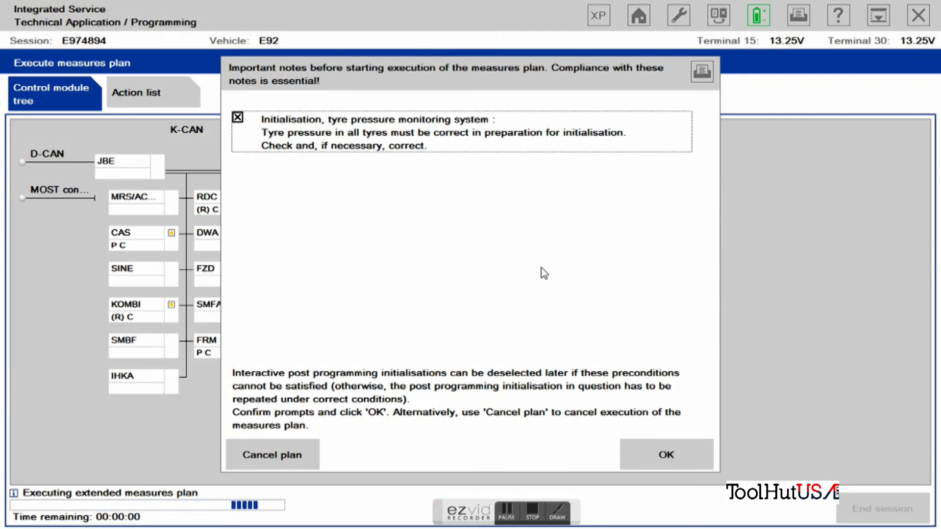
left_click(665, 454)
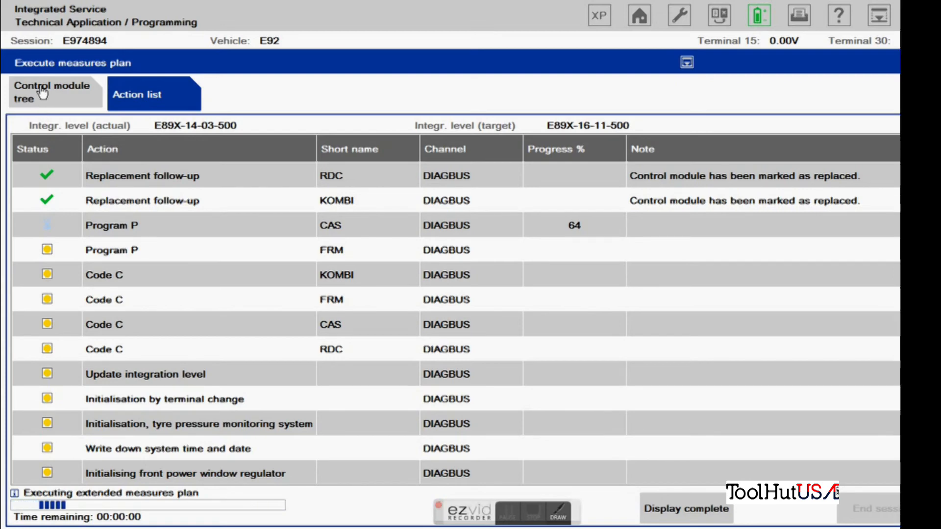
Step: Check the Control module tree, return to the Action list, and wait for the ignition prompt
left_click(51, 93)
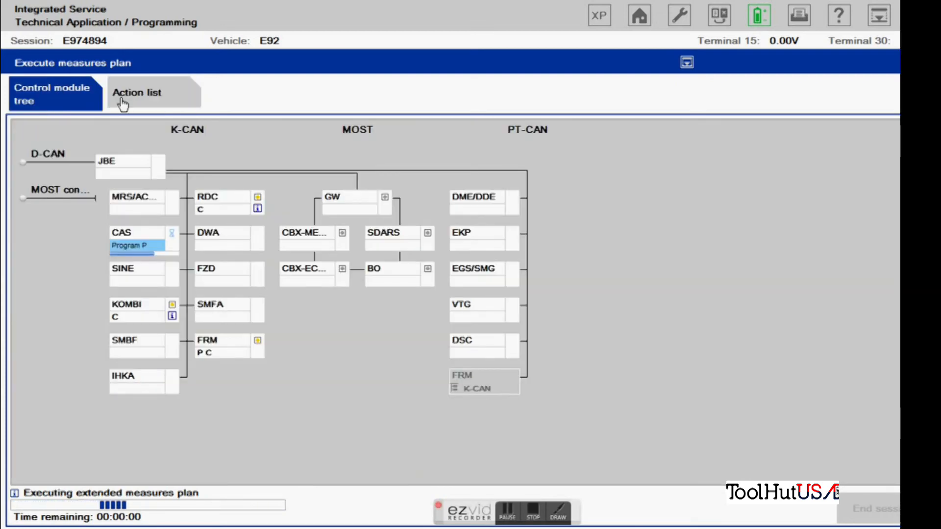
left_click(139, 92)
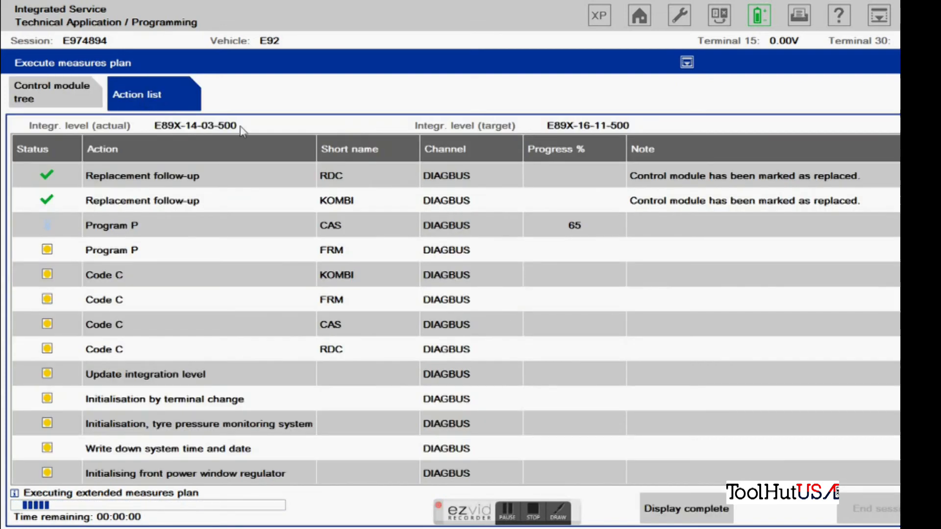
mouse_move(591, 316)
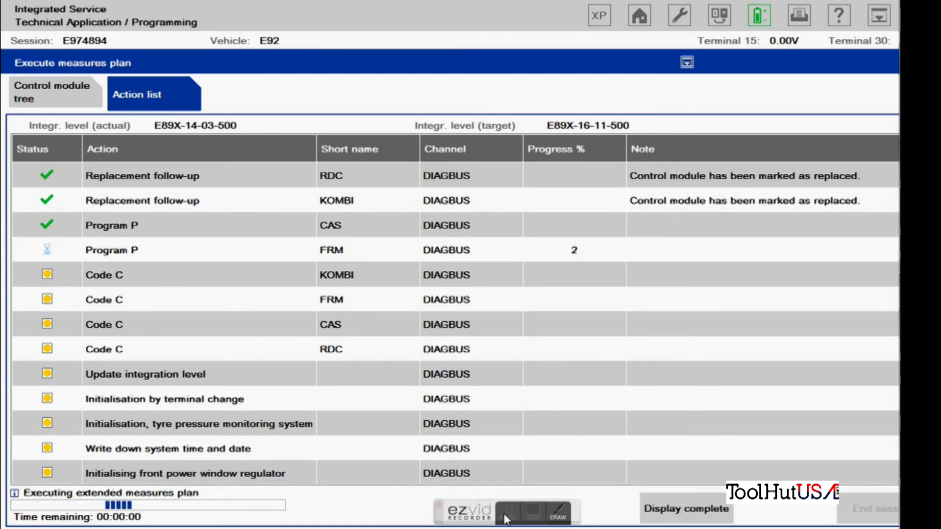
mouse_move(508, 515)
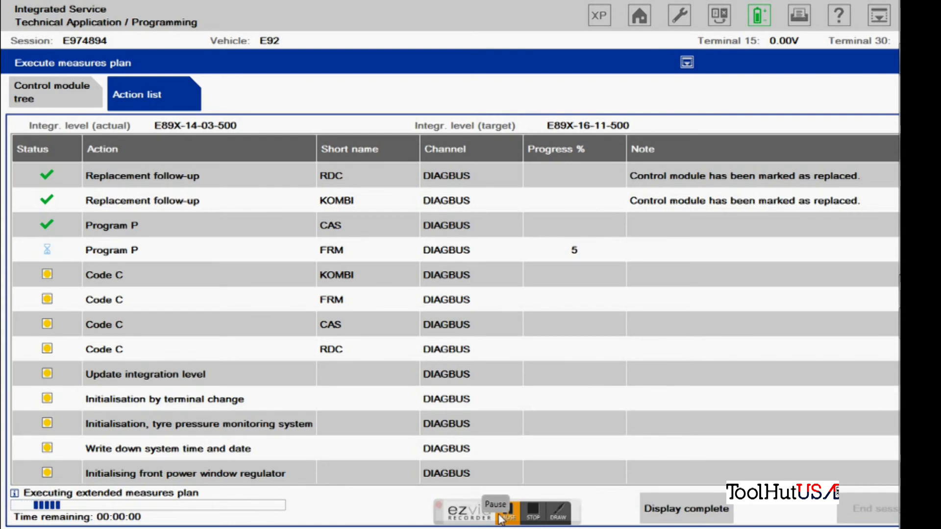
left_click(505, 514)
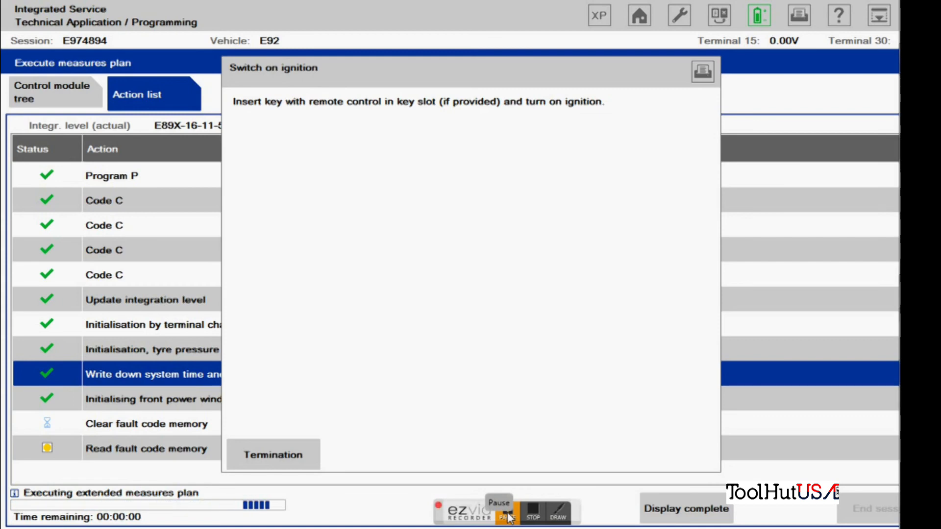
Step: Acknowledge the ignition prompt, then tick the post-execution tyre pressure note and click OK
left_click(499, 513)
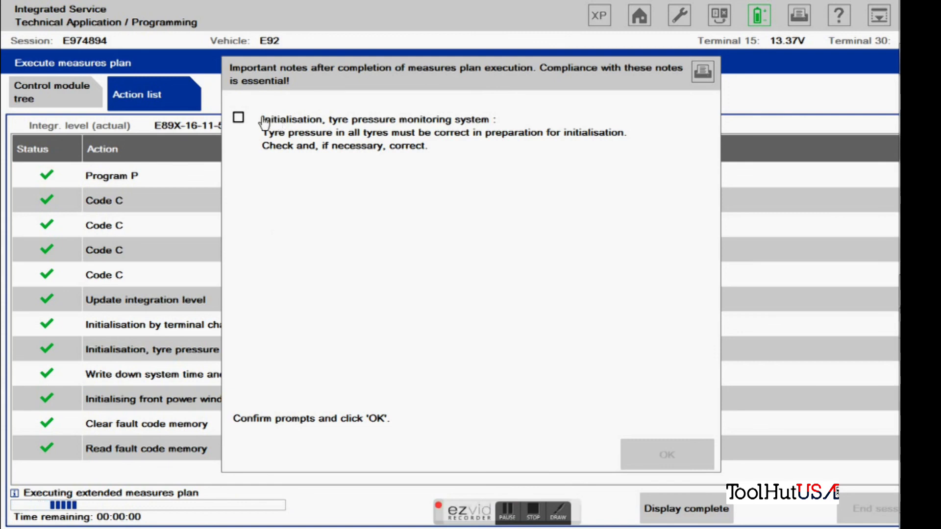
left_click(238, 117)
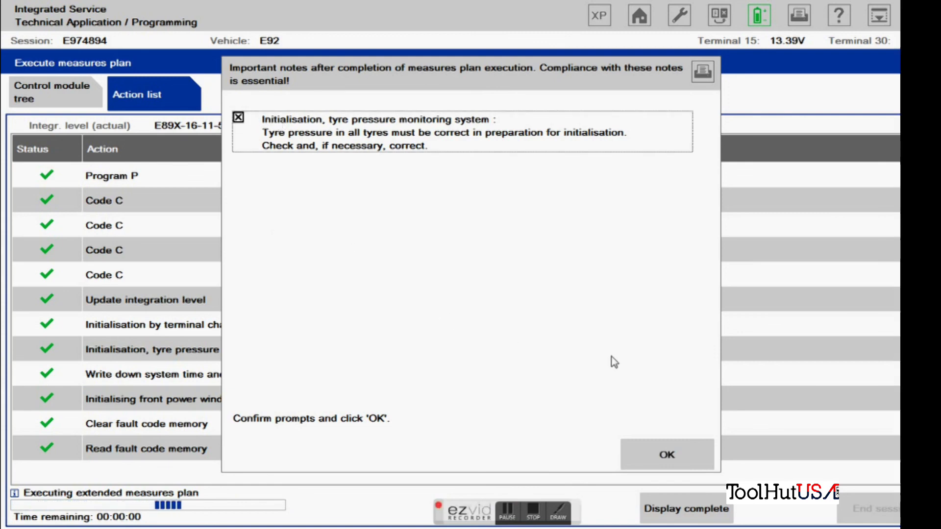
left_click(666, 454)
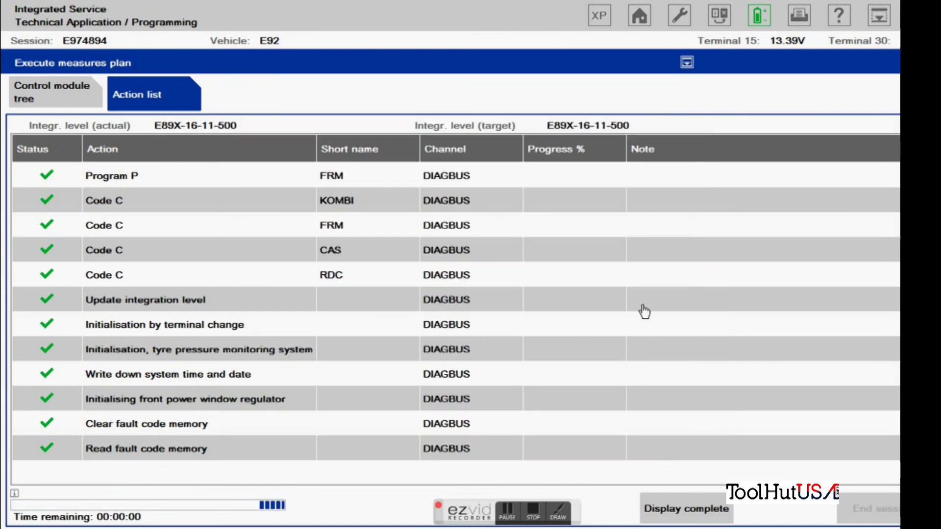